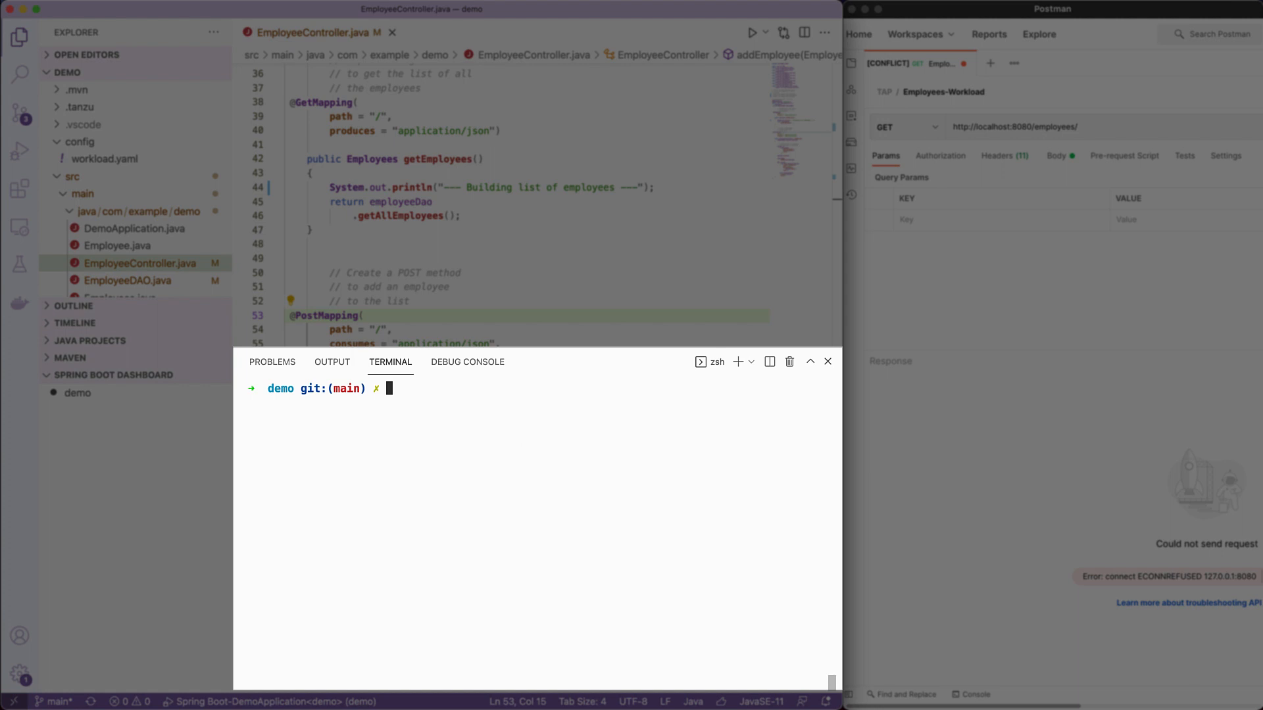
Step: Run 'Tanzu: Live Update Start' from the Command Palette to deploy the employee app
type("kubectl get")
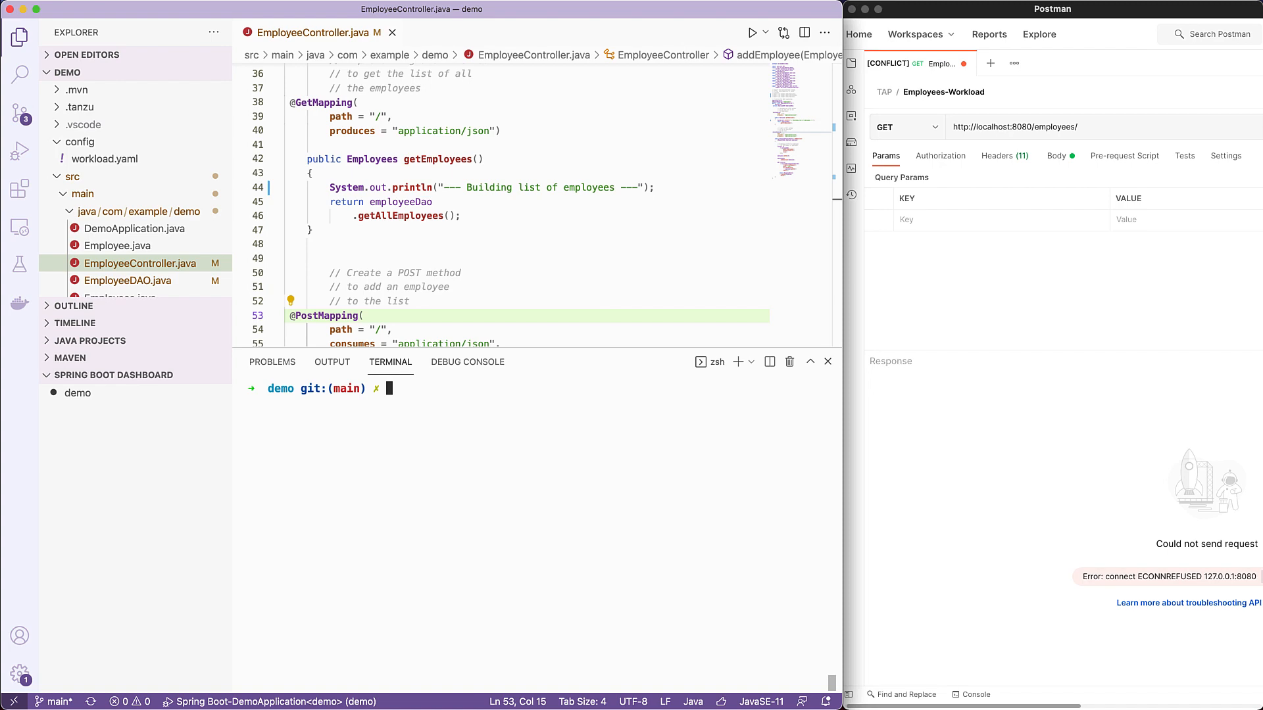
key("Cmd+Shift+P")
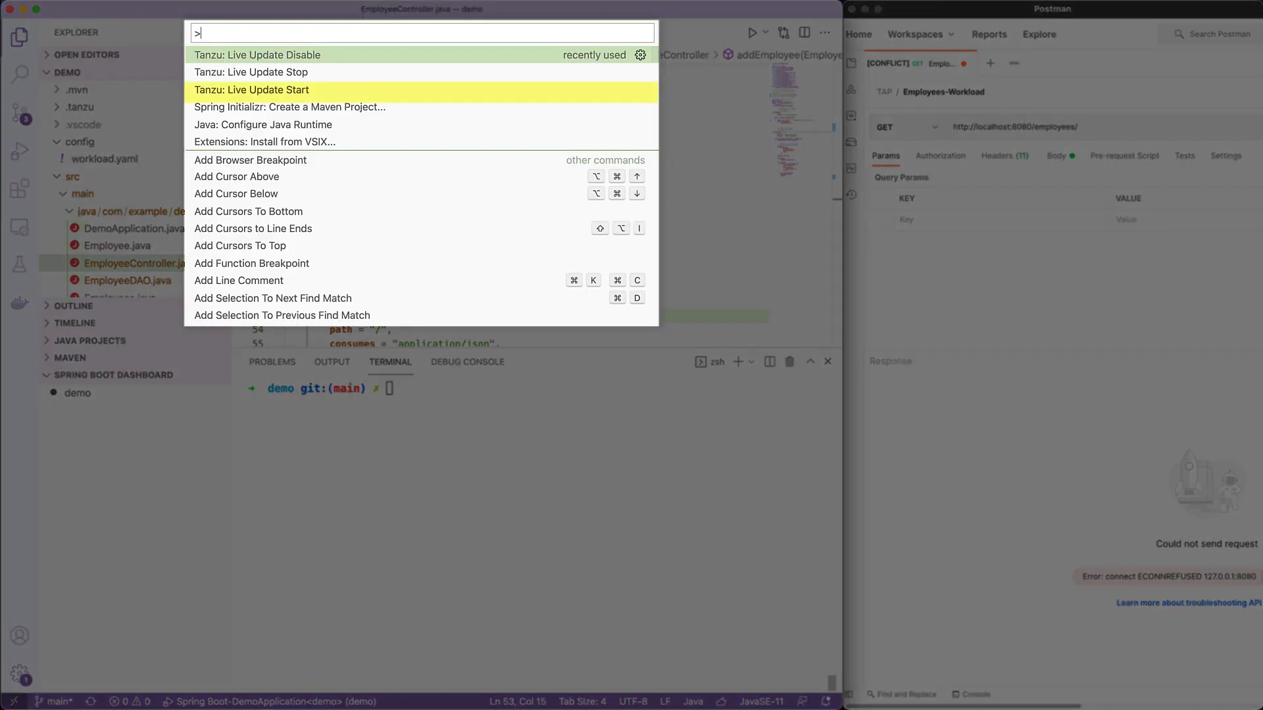
mouse_move(365, 92)
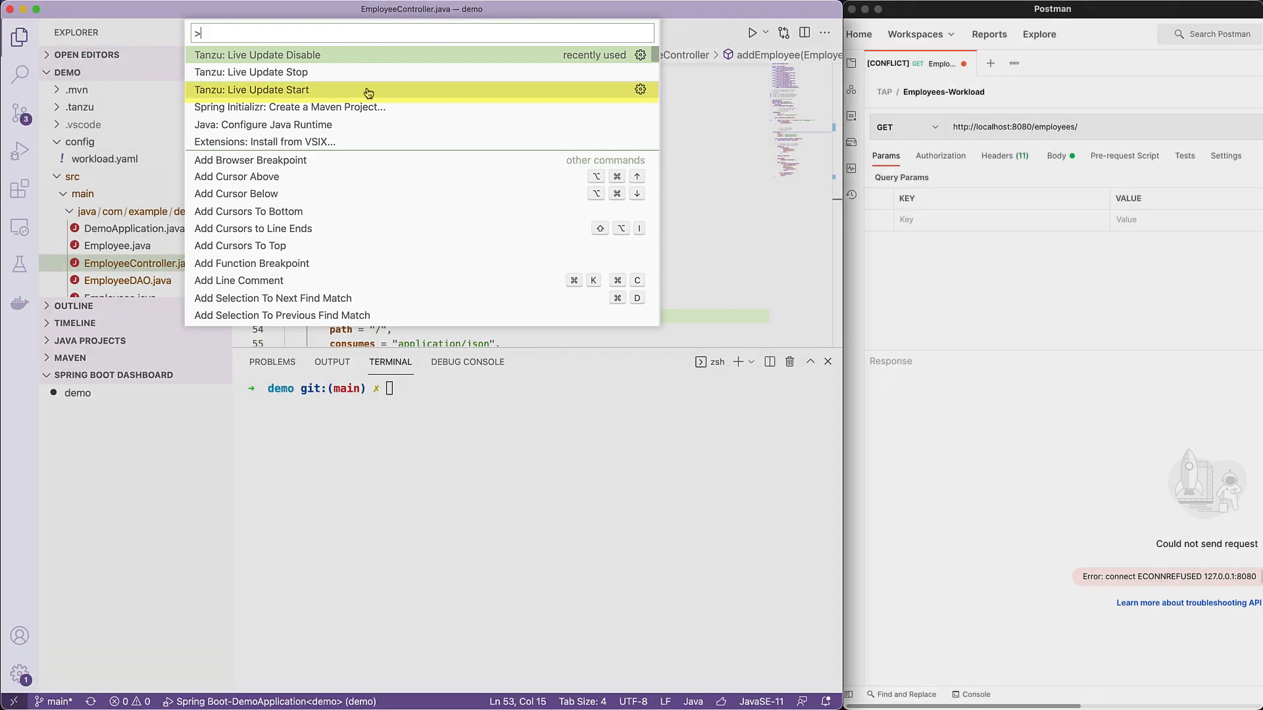
left_click(250, 89)
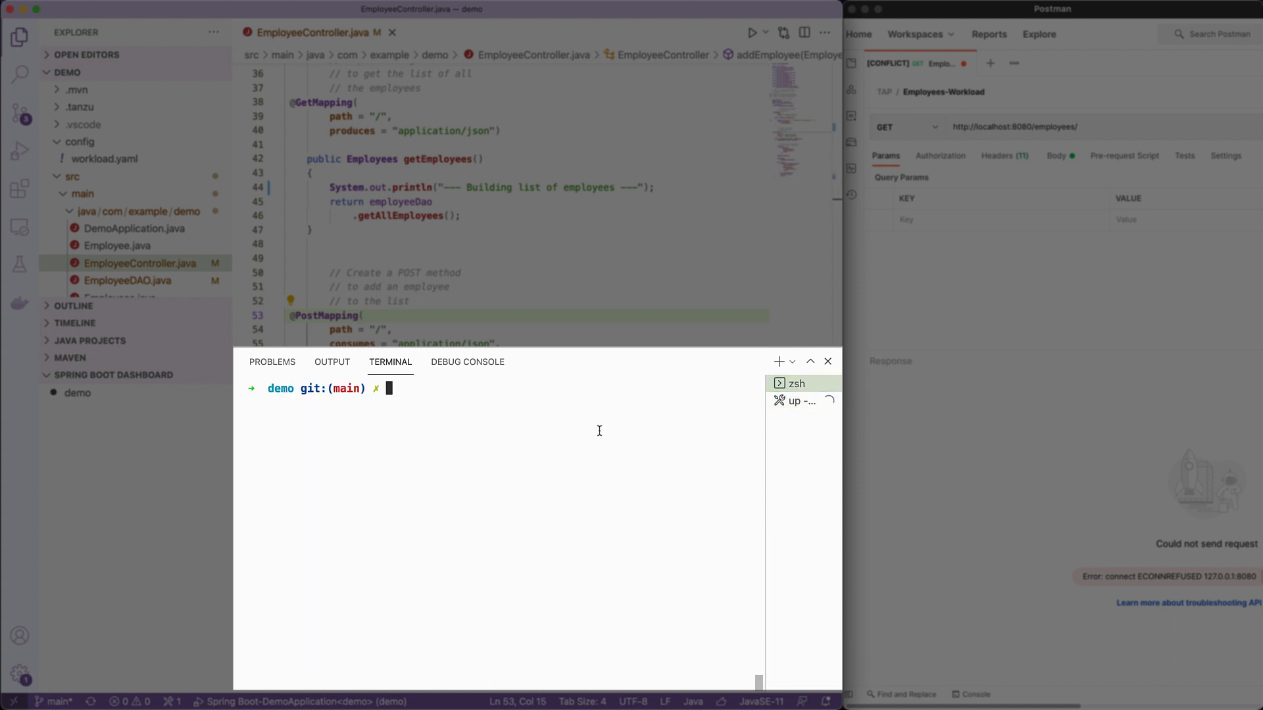
Step: Run 'kubectl get pods' then 'tanzu apps workload tail employee-app' and watch until the app starts
type("kubectl")
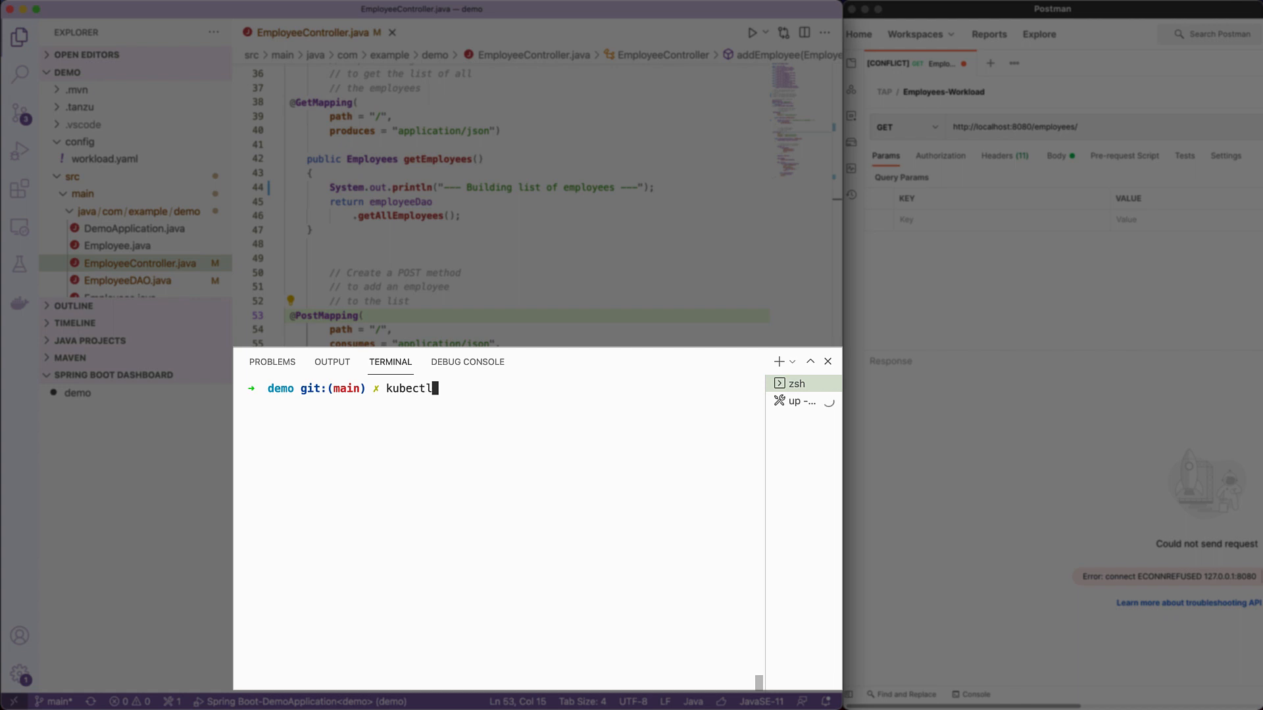
type("get pods")
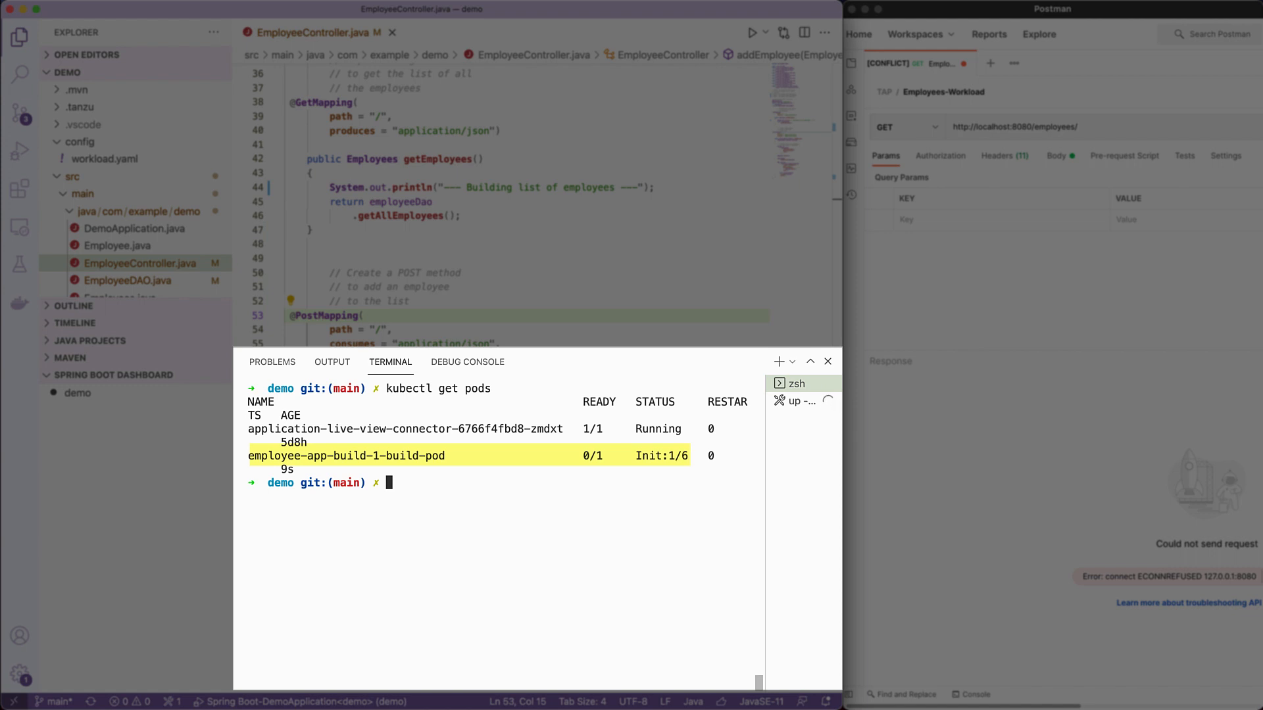
type("t")
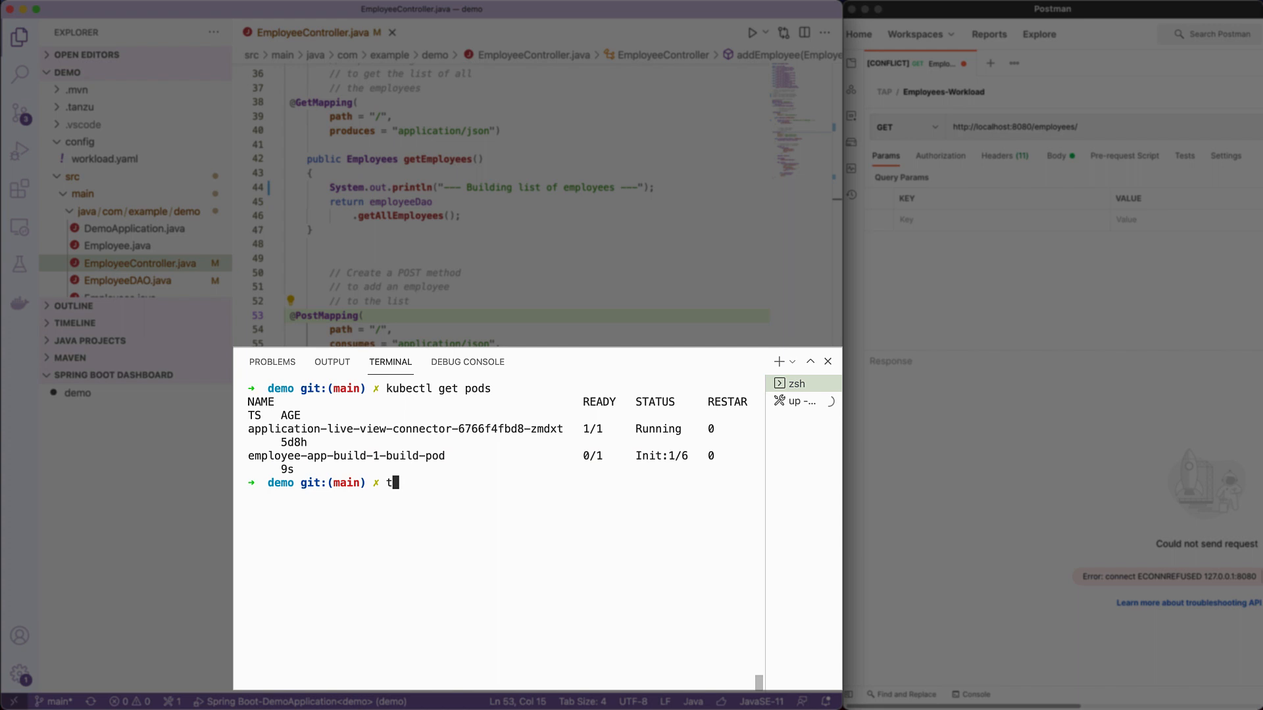
type("anzu apps w")
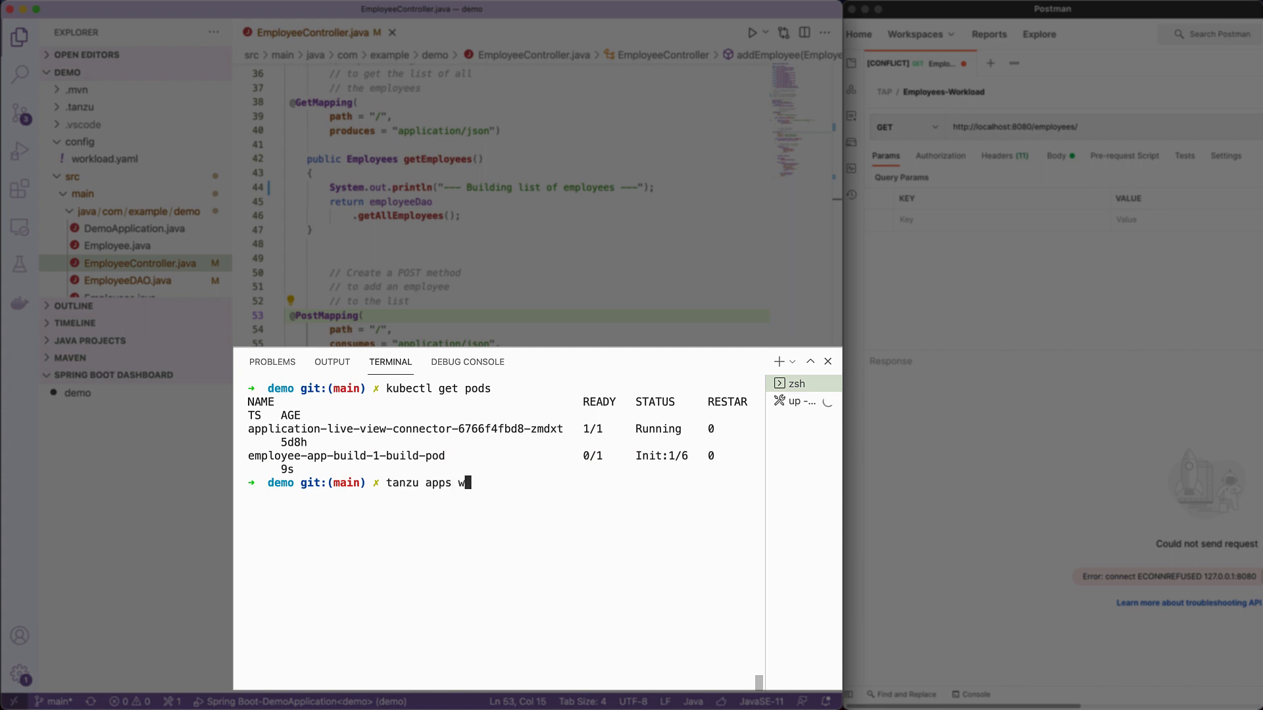
type("orkload tail employee")
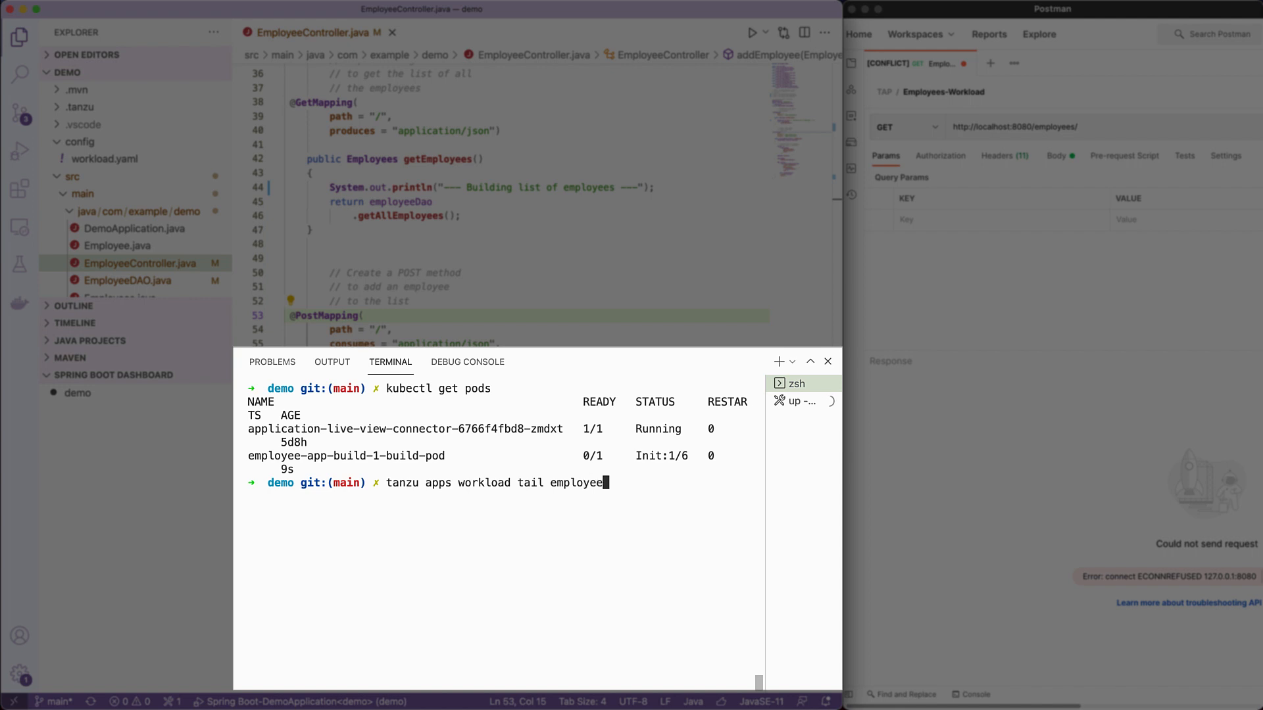
key("Enter")
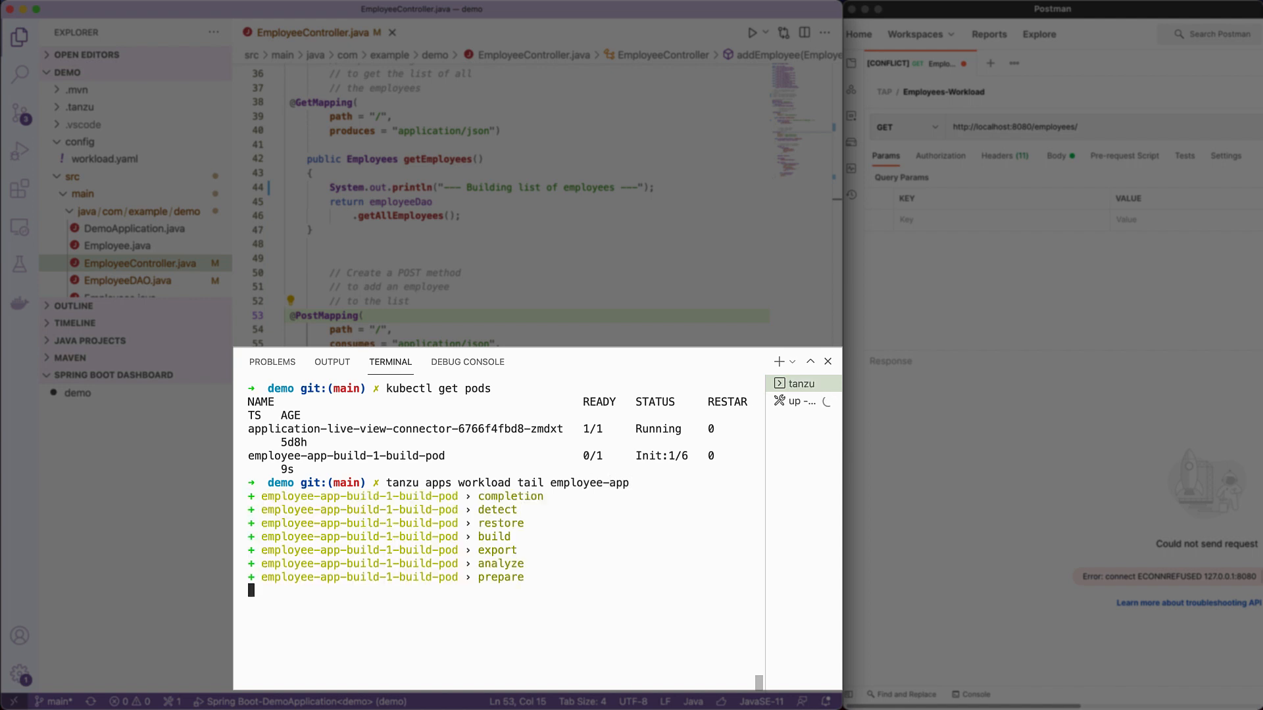
scroll("down", 3)
type("cl")
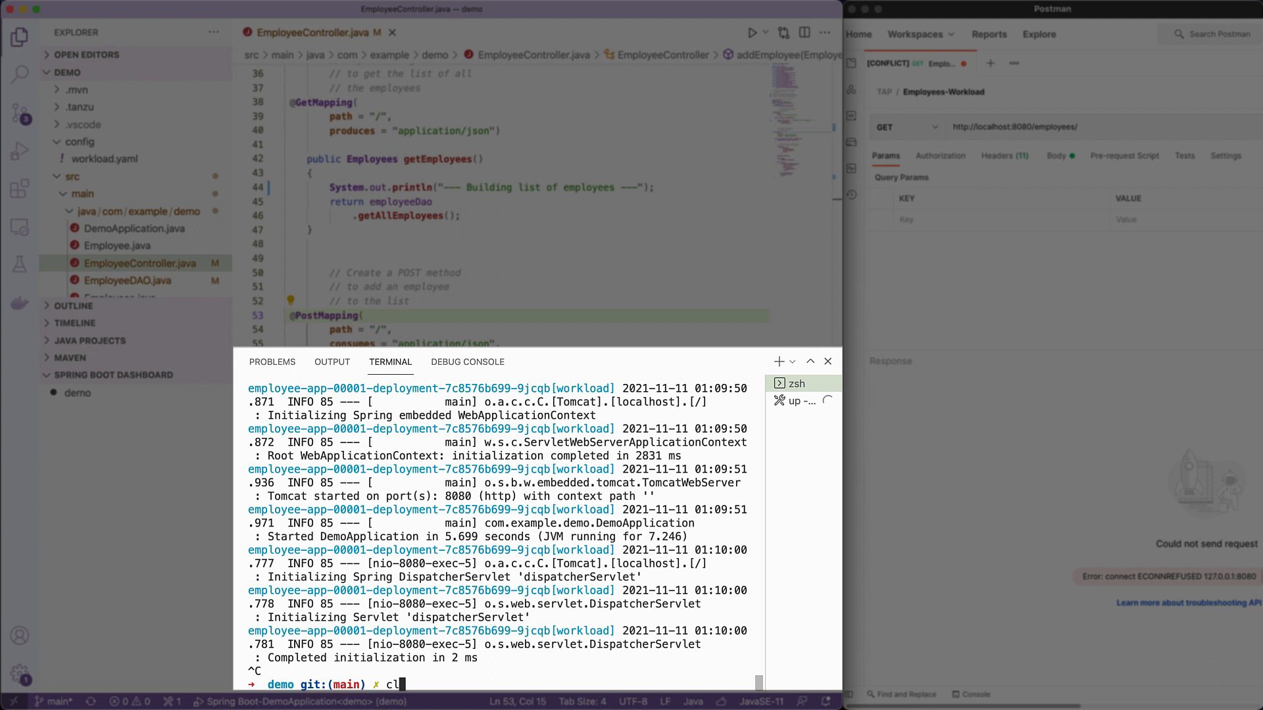
Step: List pods, reuse the deployment pod name, and follow its workload container logs with 'kubectl logs -f'
type("kubectl")
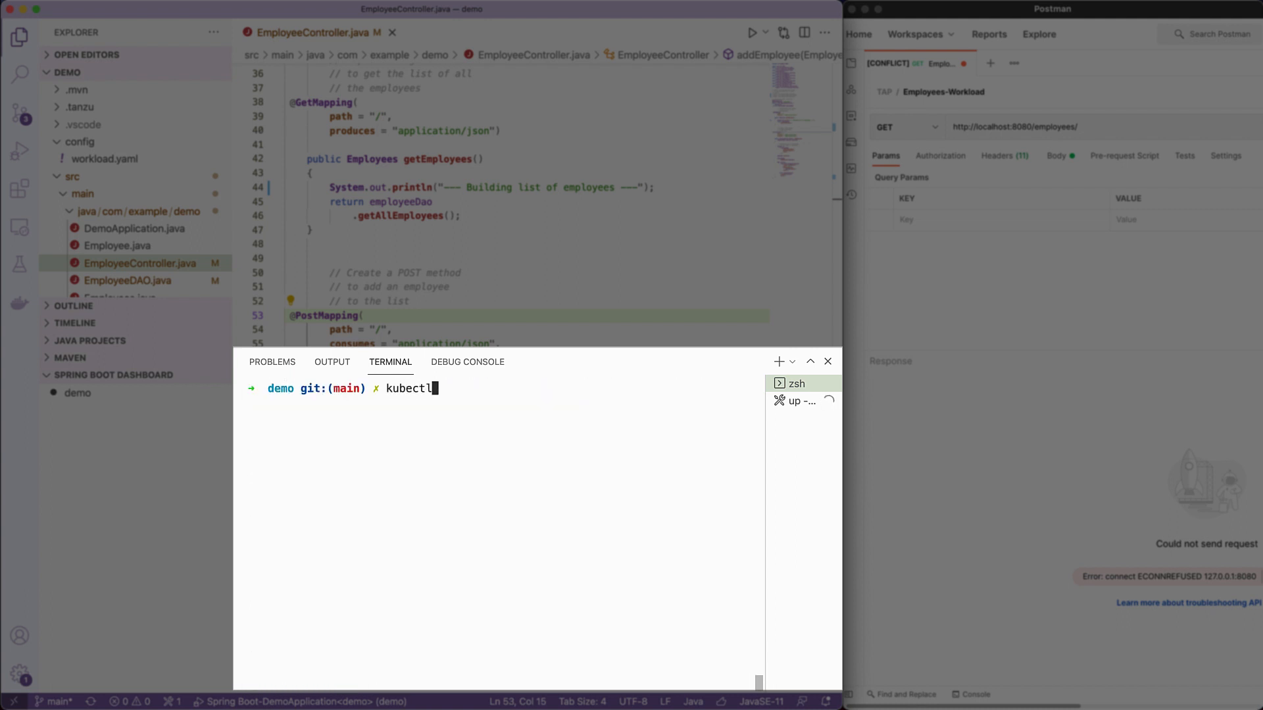
type("get pods")
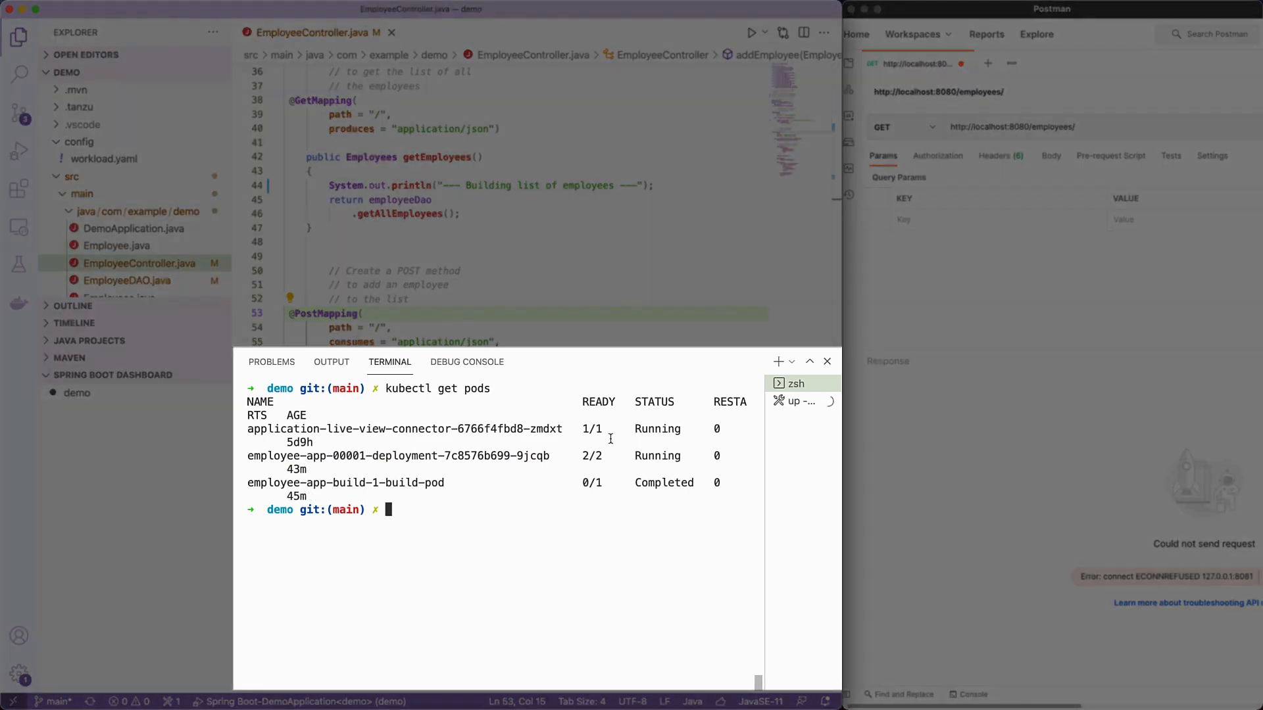
mouse_move(253, 458)
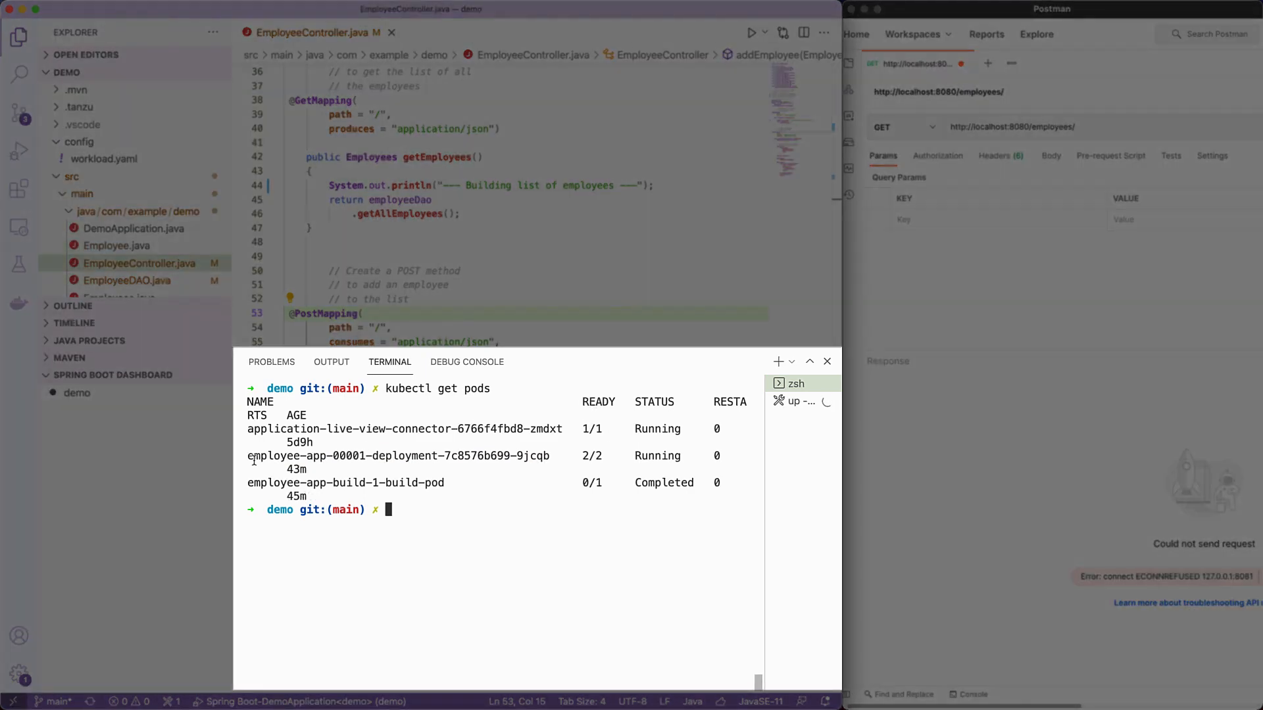
double_click(398, 456)
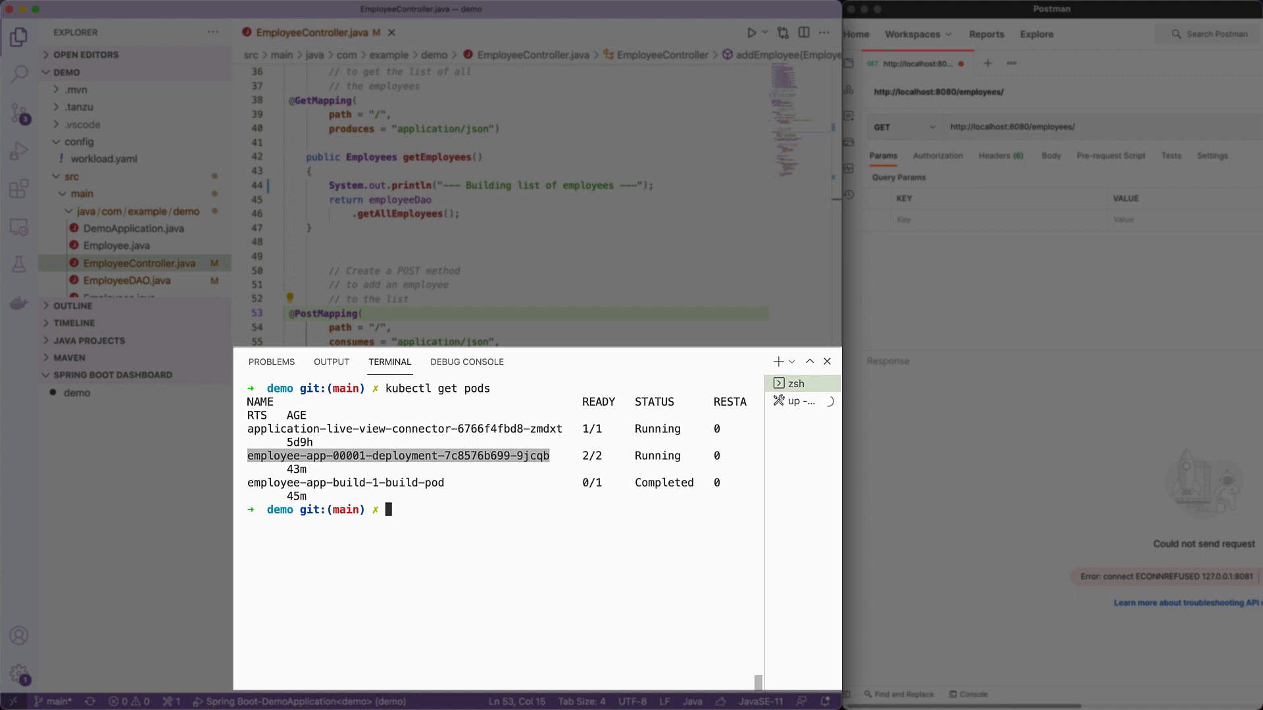
type("kubectl logs -f employee-app-00001-deployment-7c8576b699-9jcqb")
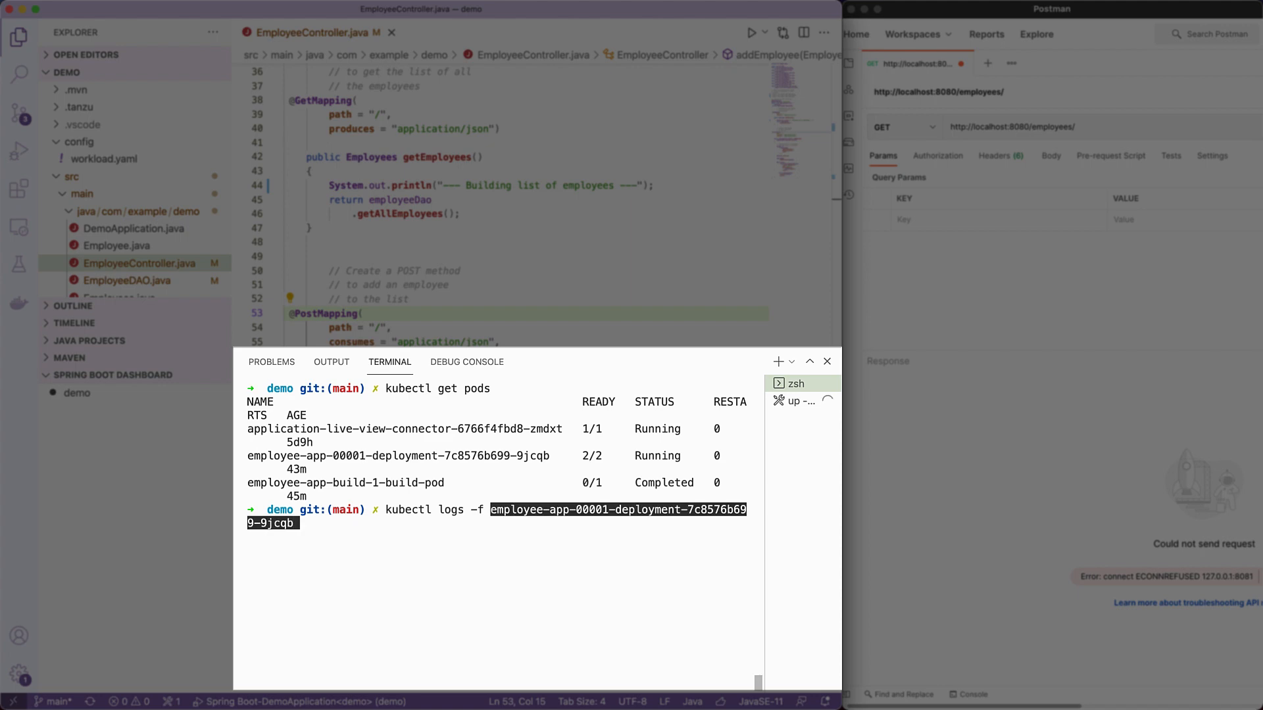
type("-c worklo")
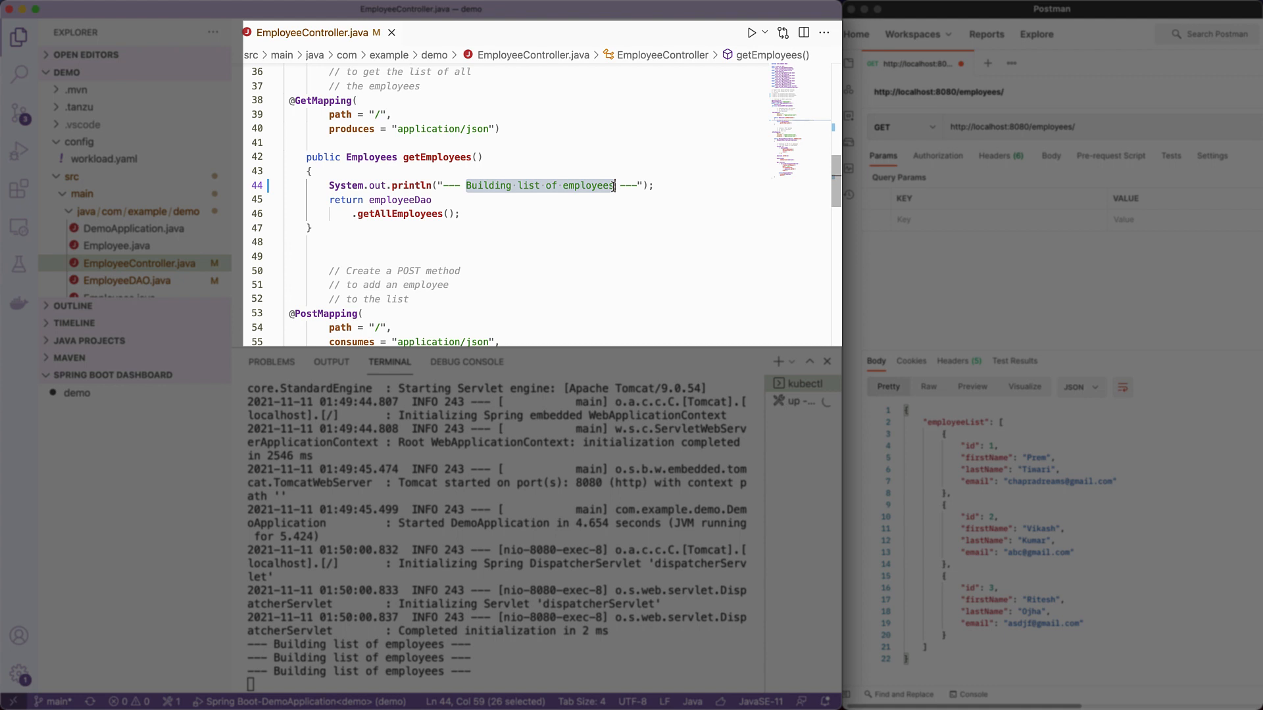
Step: Change the println to '--- Listing employees ---' and watch the restarted pod print it
type("Listing e")
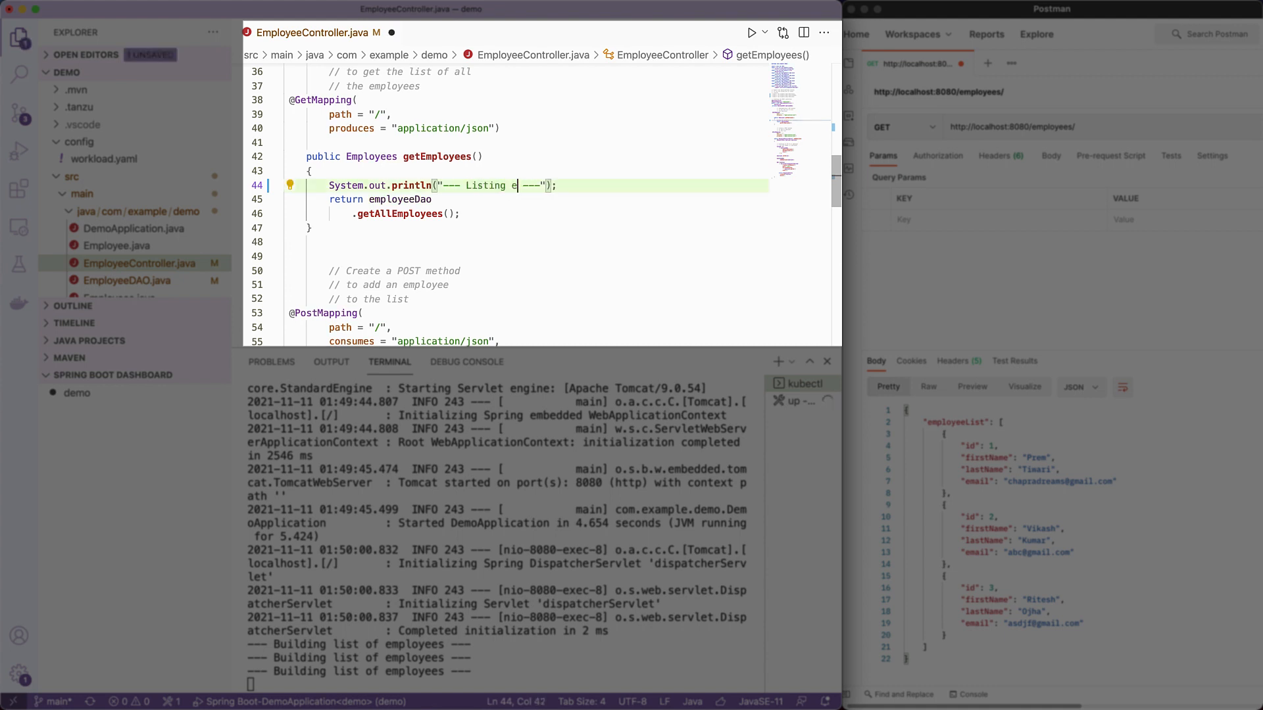
type("mployees")
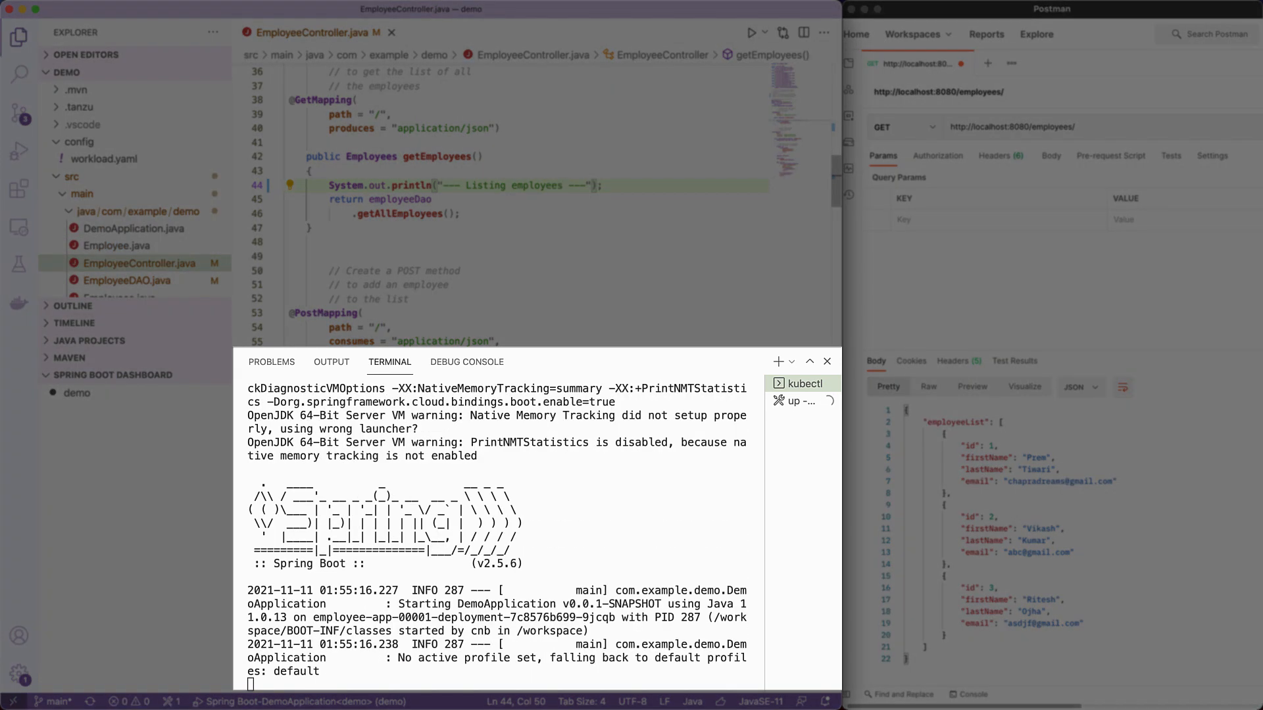
scroll("down", 3)
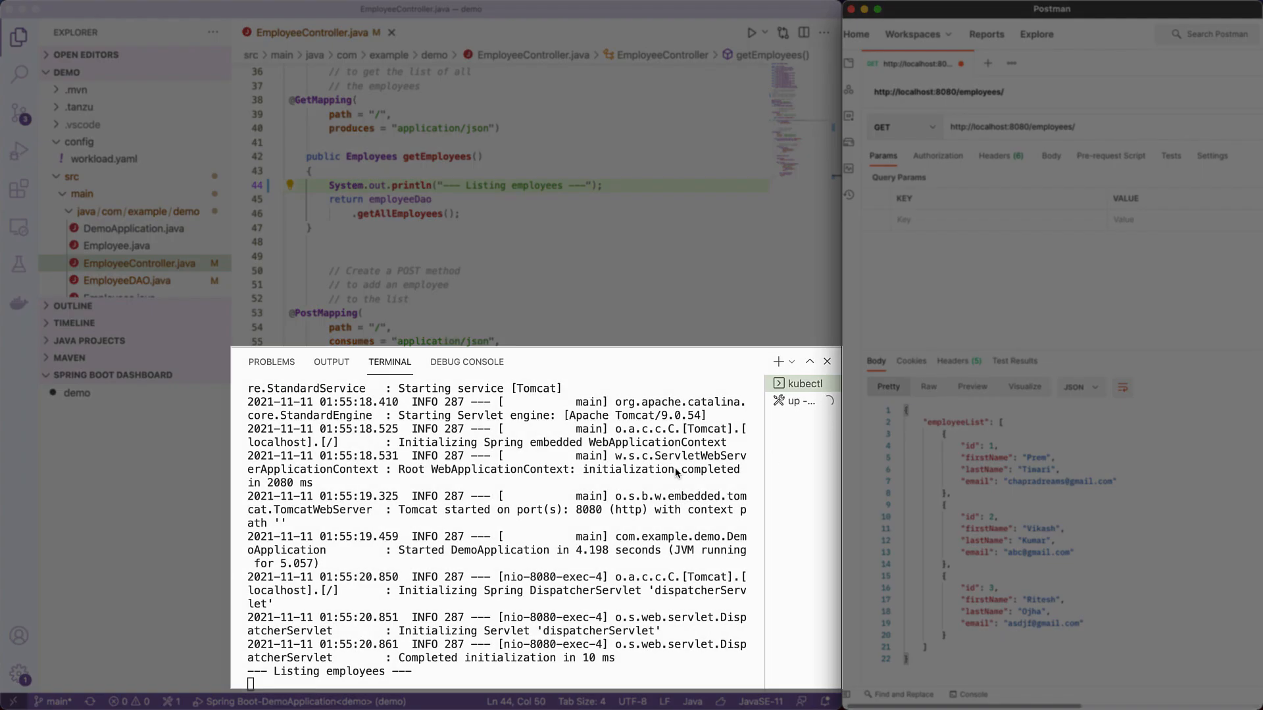
mouse_move(507, 510)
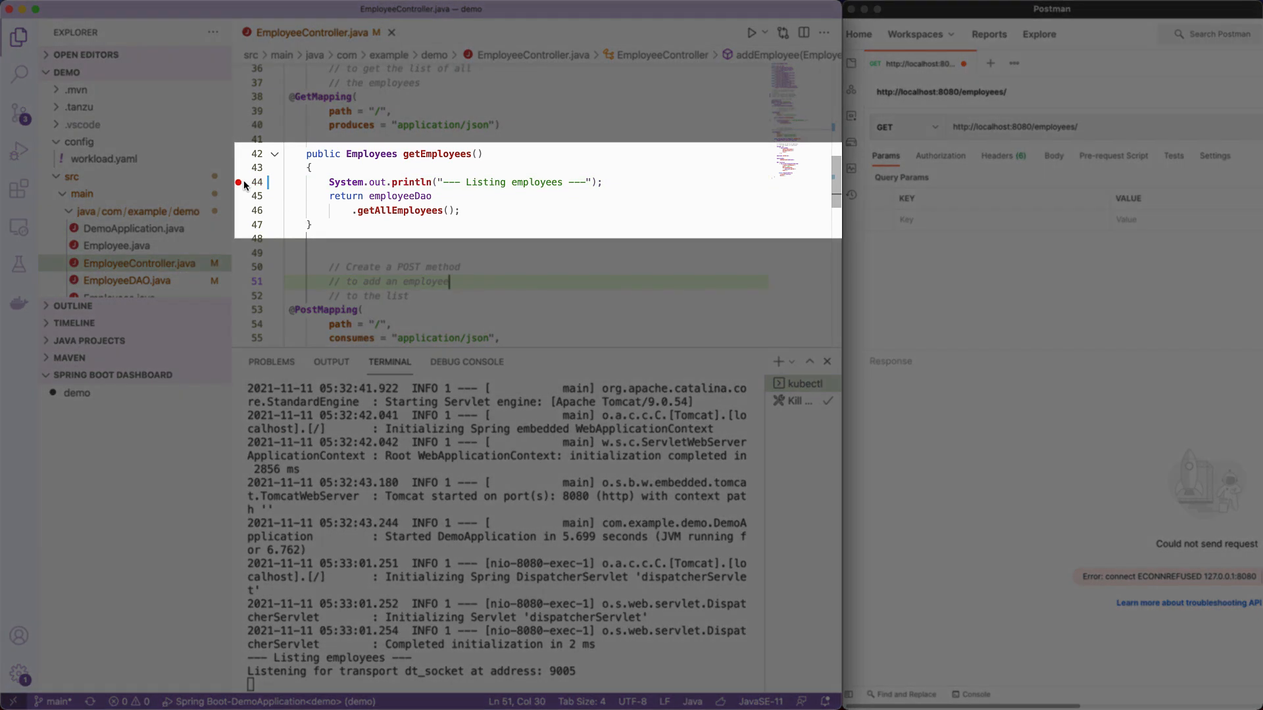
mouse_move(241, 190)
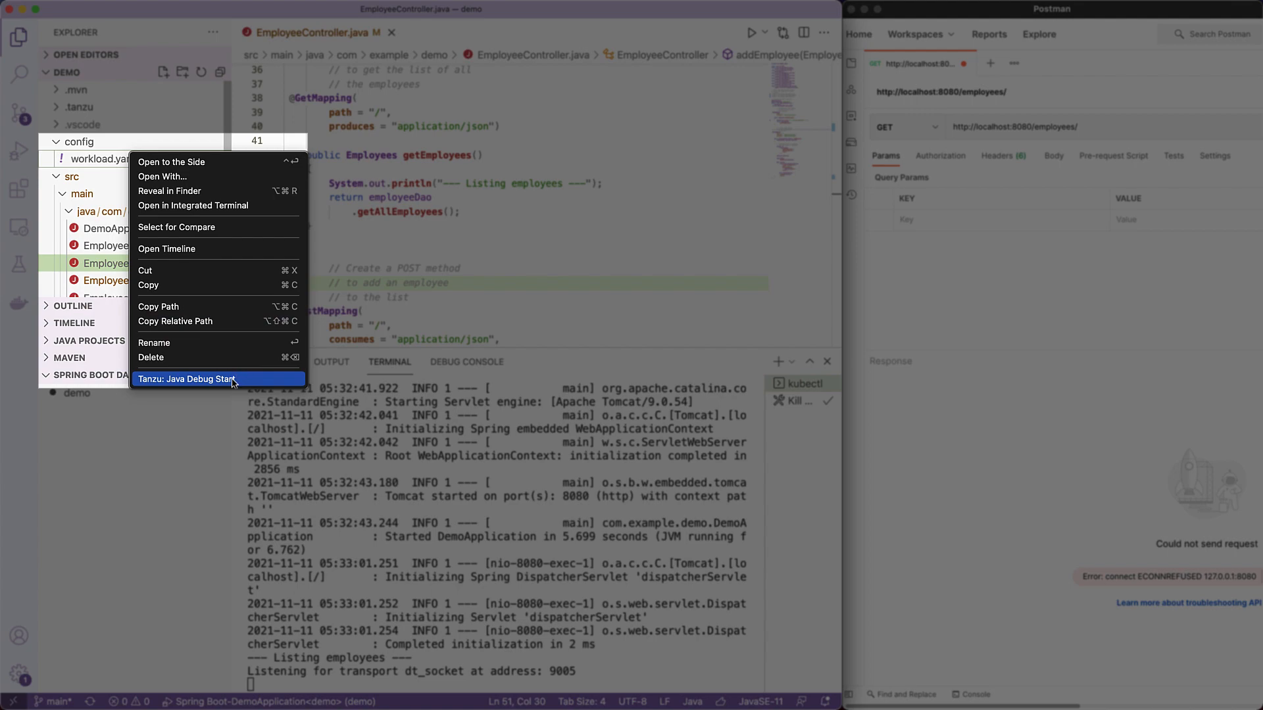
Step: Start 'Tanzu: Java Debug Start' on workload.yaml with a breakpoint on line 44
left_click(187, 379)
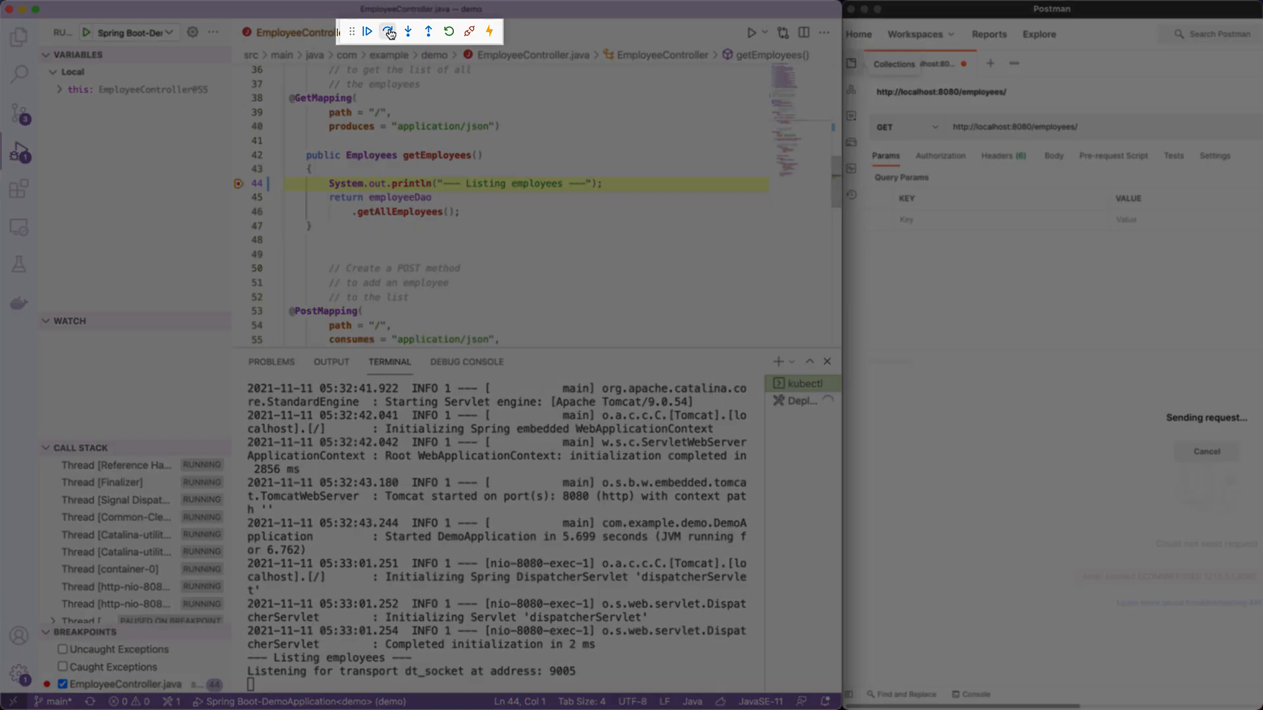
mouse_move(386, 31)
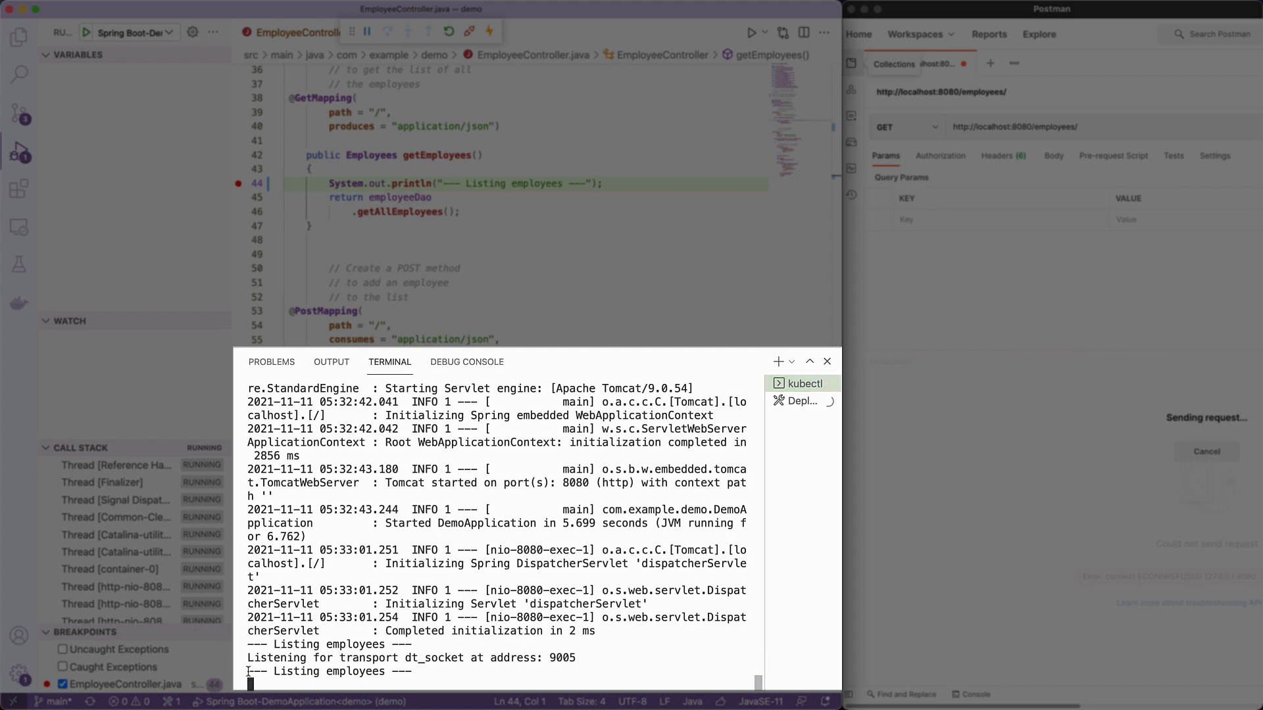
Step: Step over the paused line 44 so 'Listing employees' prints in the pod logs
left_click(392, 32)
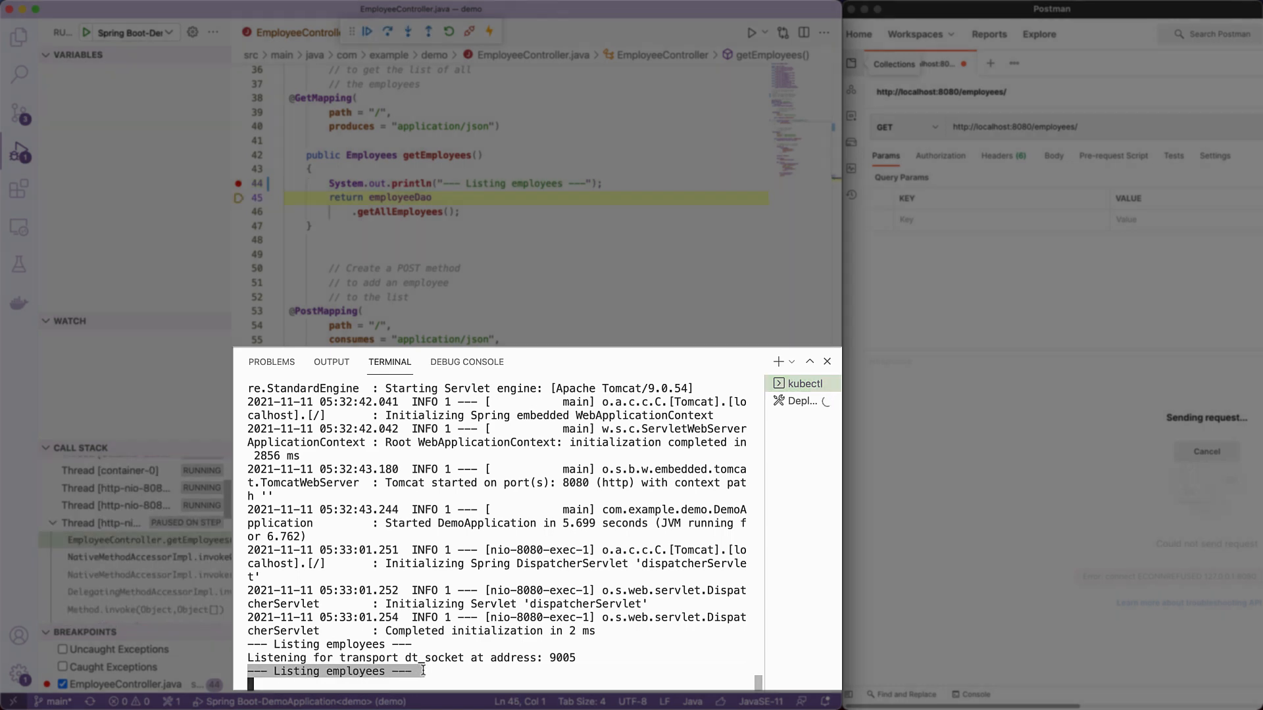